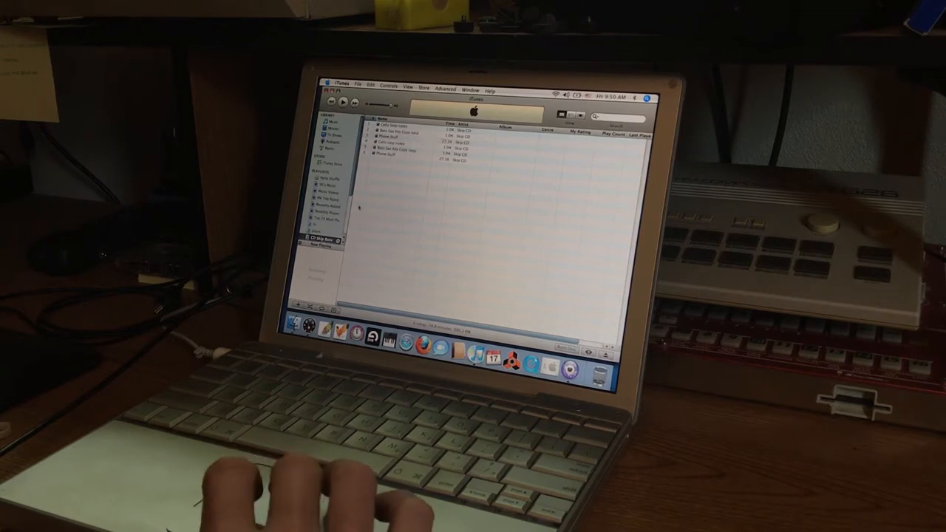
Show the playlist's contextual menu with the Burn Playlist to Disc option.
{"action": "right_click", "coordinate": [322, 243]}
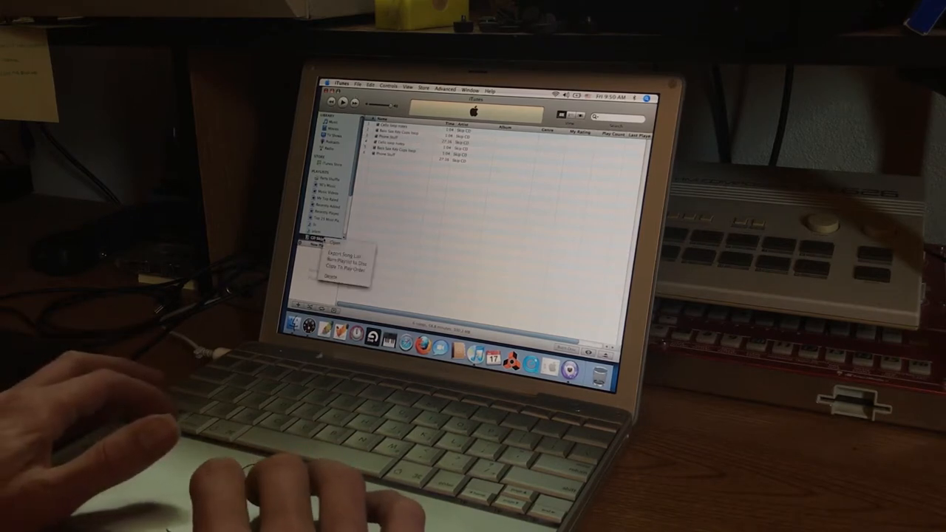